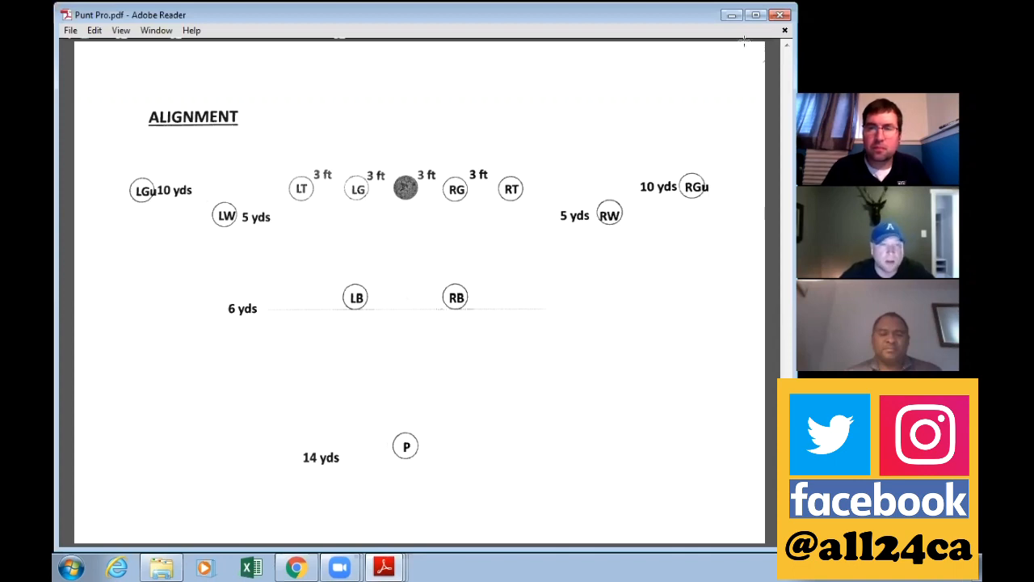
{"action": "mouse_move", "coordinate": [885, 6]}
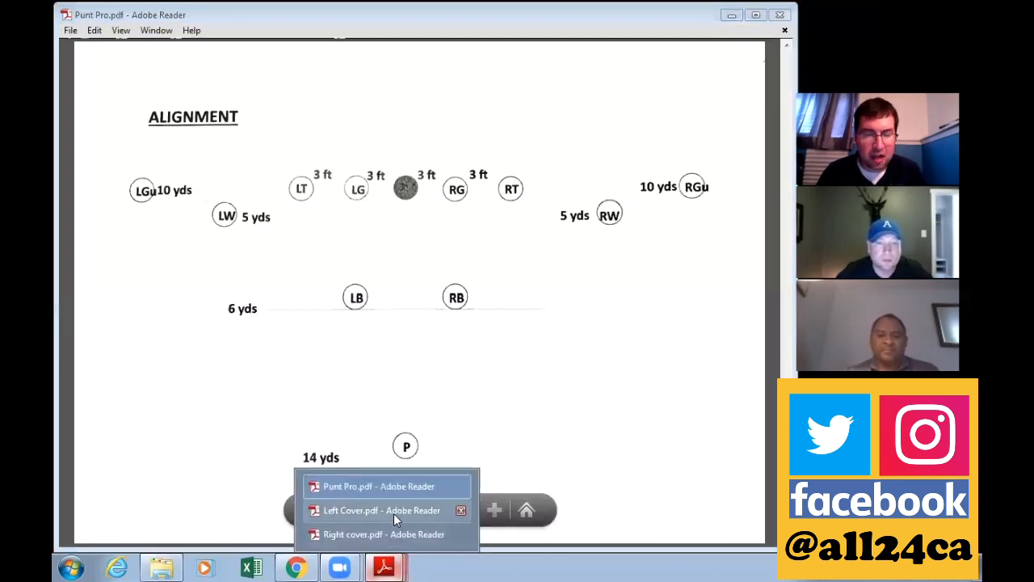
Step: Bring Left Cover.pdf to the front via the Adobe Reader taskbar thumbnail
{"action": "left_click", "coordinate": [381, 511]}
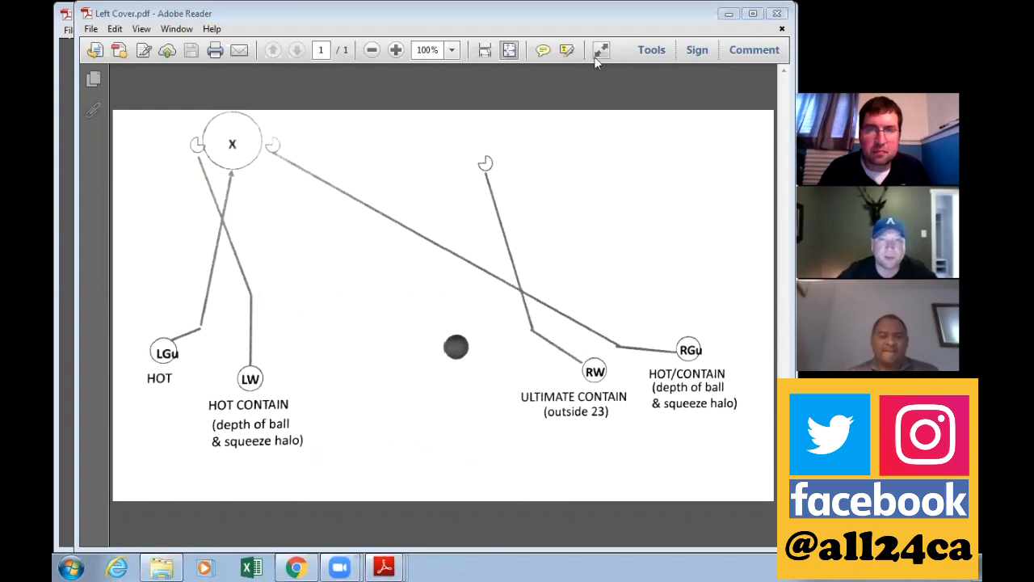
{"action": "mouse_move", "coordinate": [563, 35]}
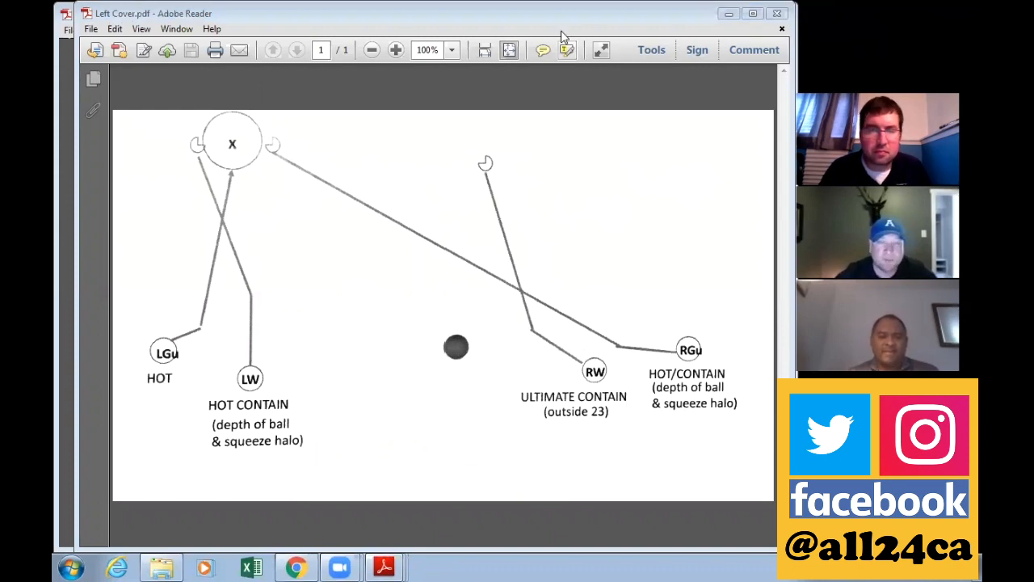